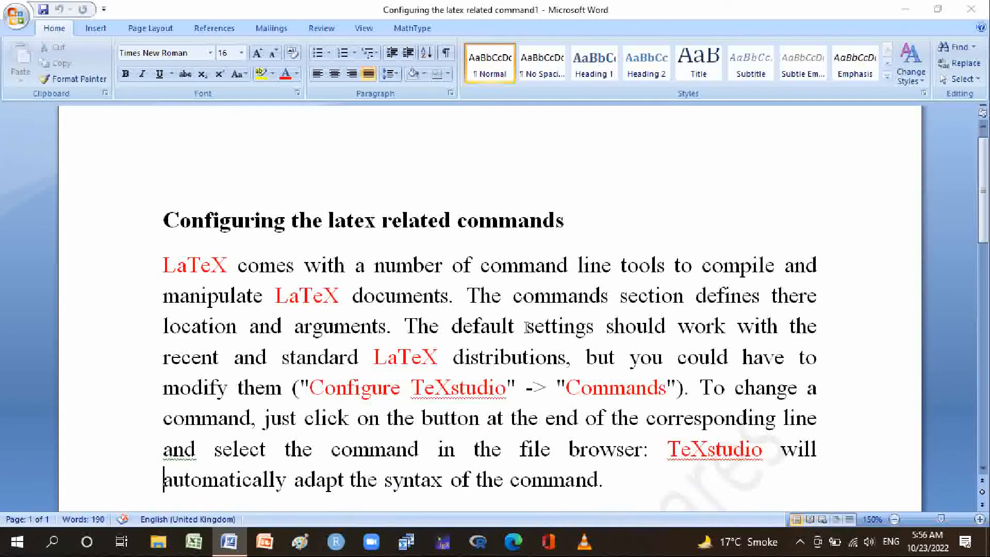
# - Scroll through the Word notes document reviewing its later pages
pyautogui.scroll(-3)
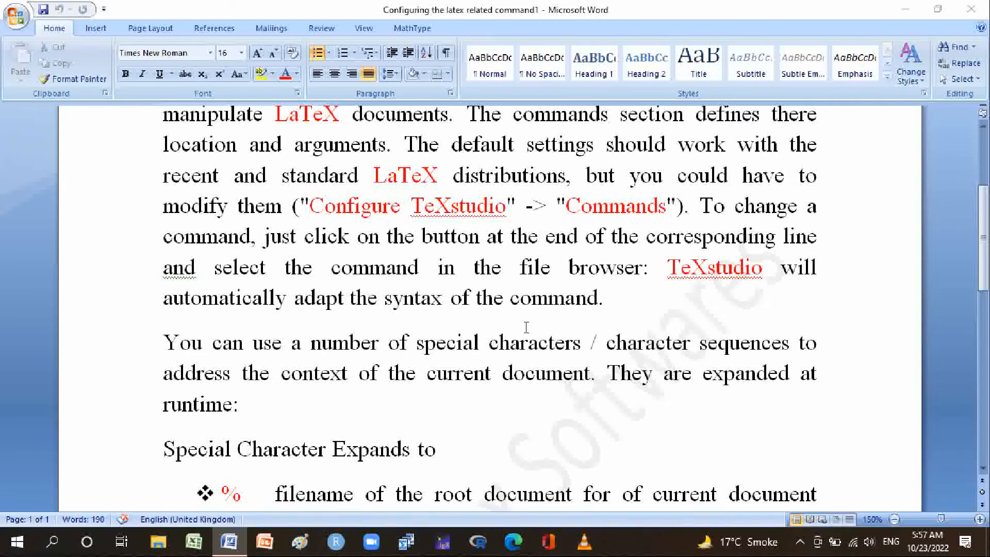
pyautogui.scroll(-3)
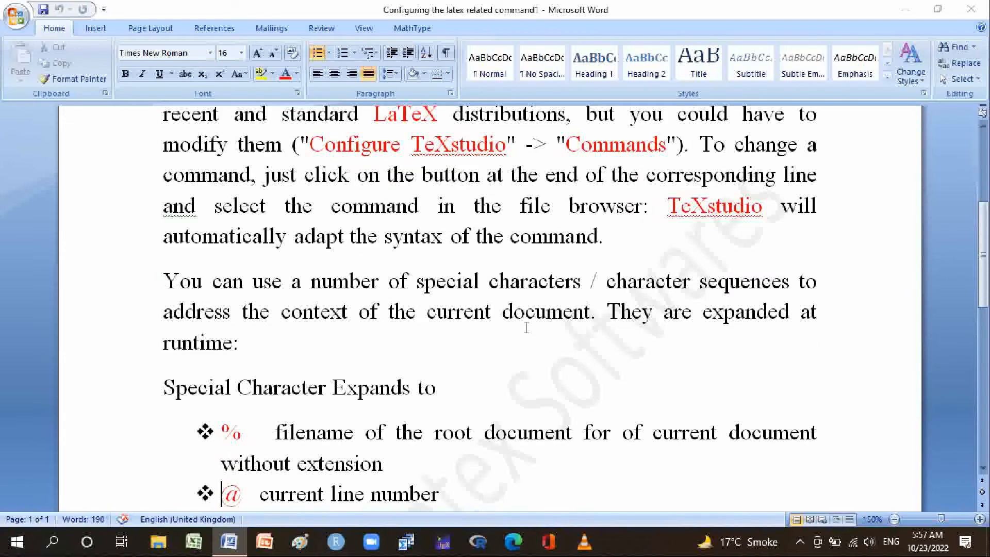
pyautogui.scroll(-3)
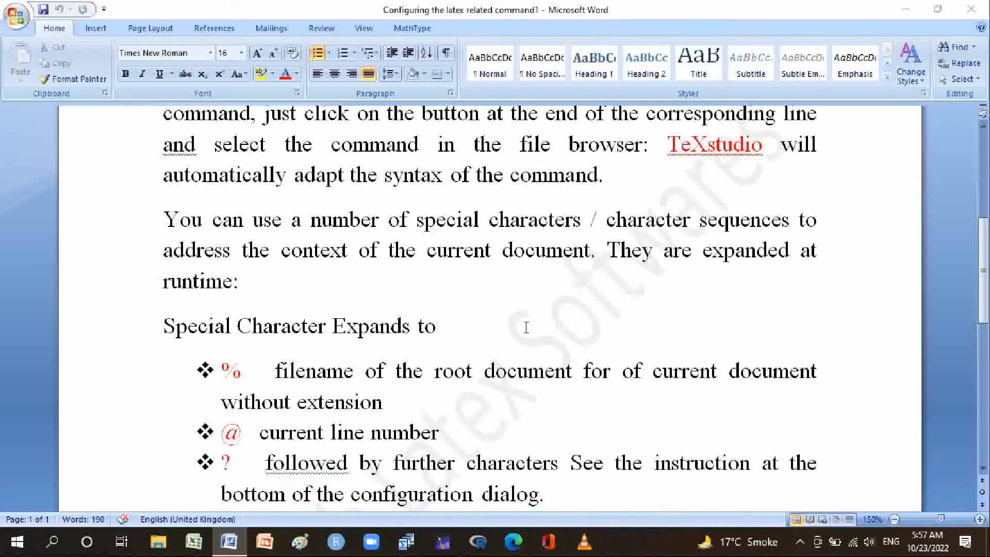
pyautogui.scroll(-3)
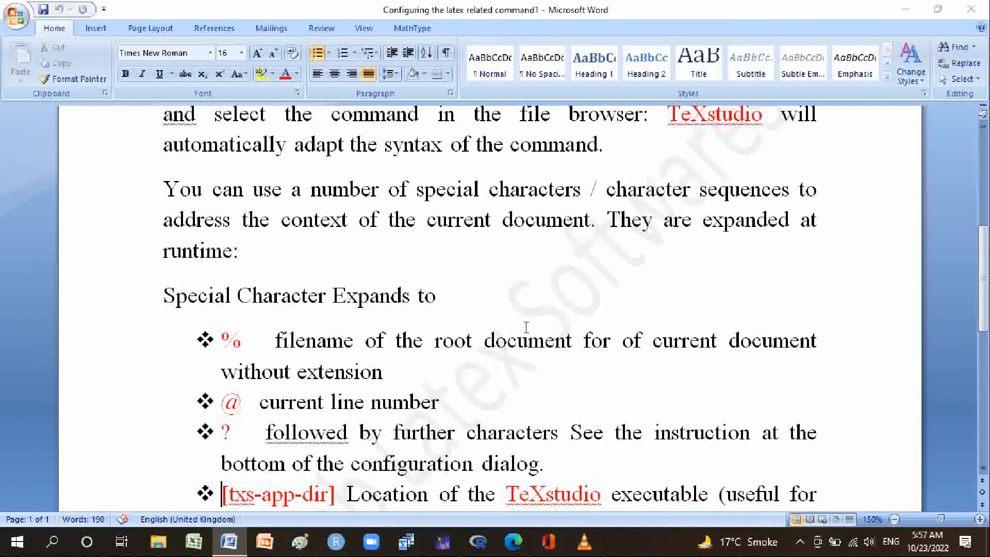
pyautogui.scroll(-3)
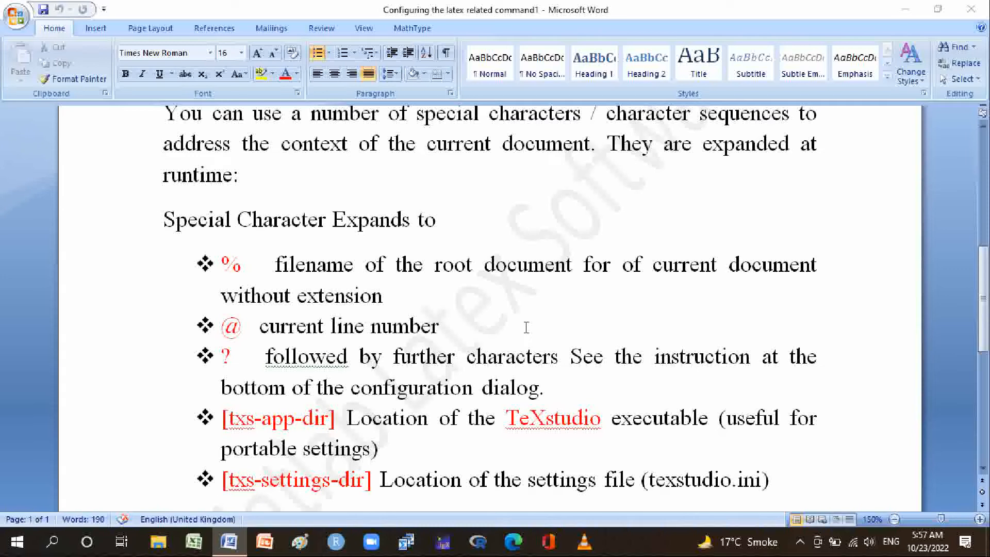
pyautogui.click(221, 480)
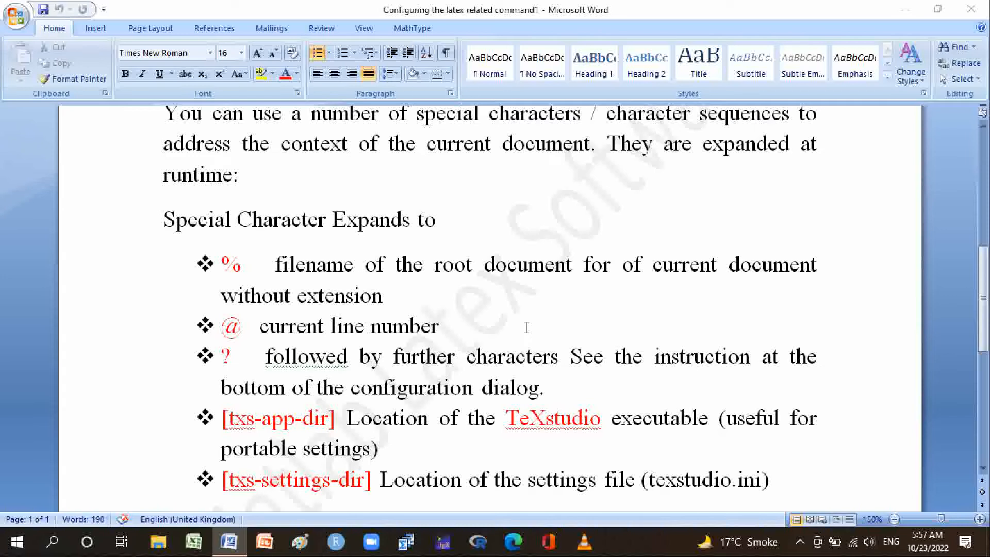
pyautogui.click(220, 480)
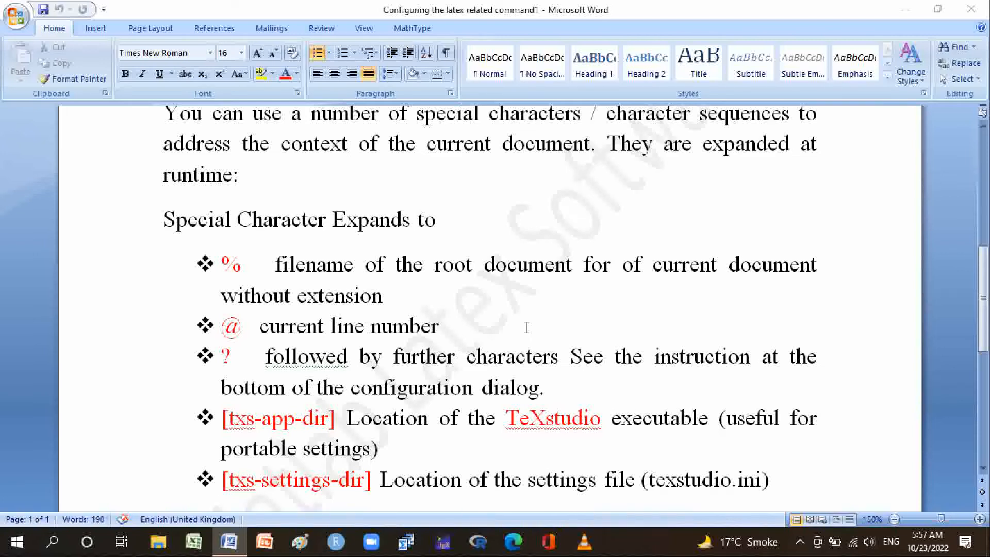
pyautogui.scroll(-3)
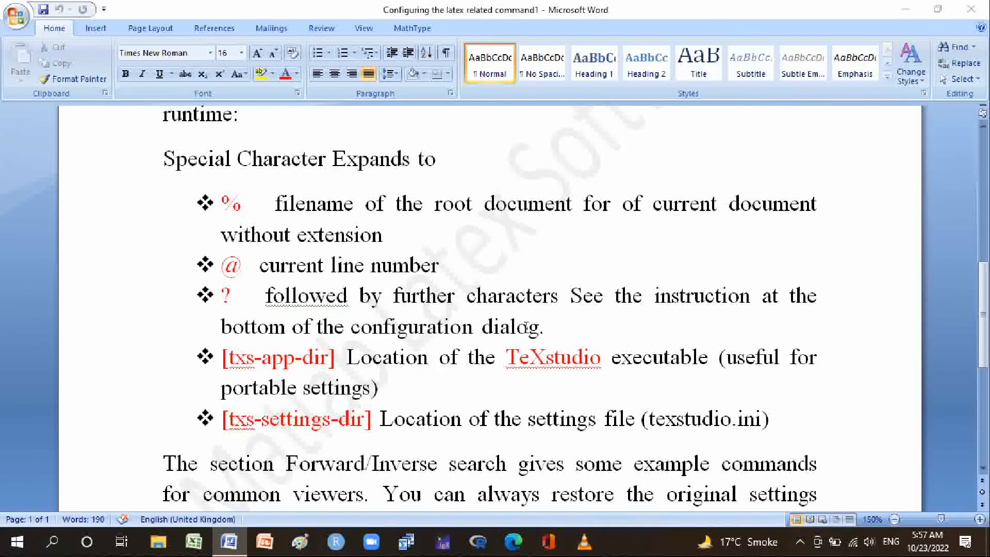
pyautogui.click(163, 494)
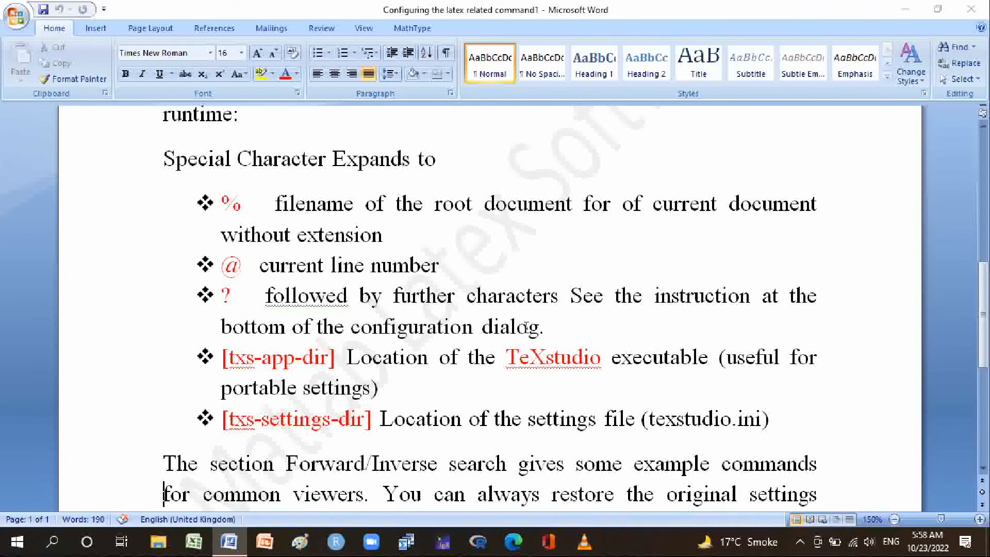
pyautogui.scroll(-3)
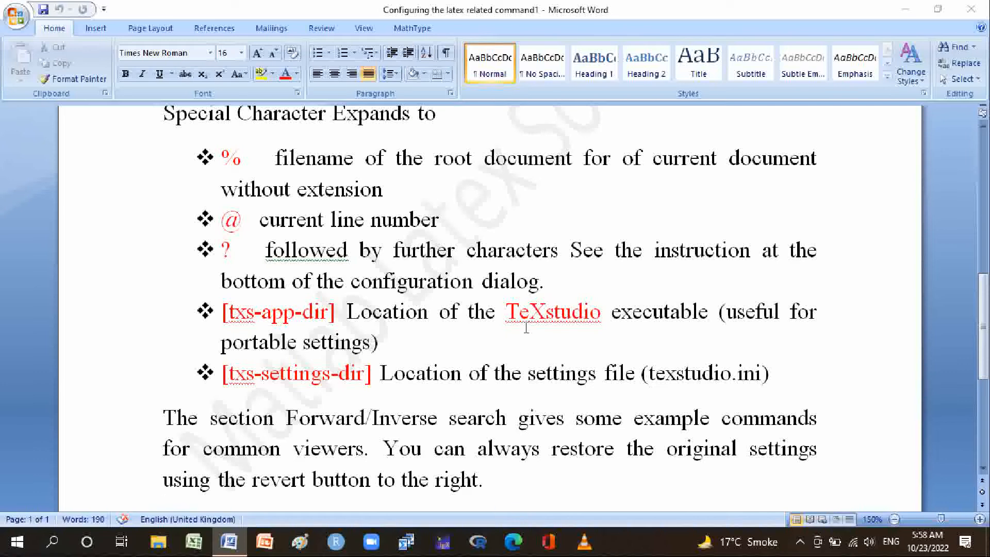
pyautogui.click(163, 480)
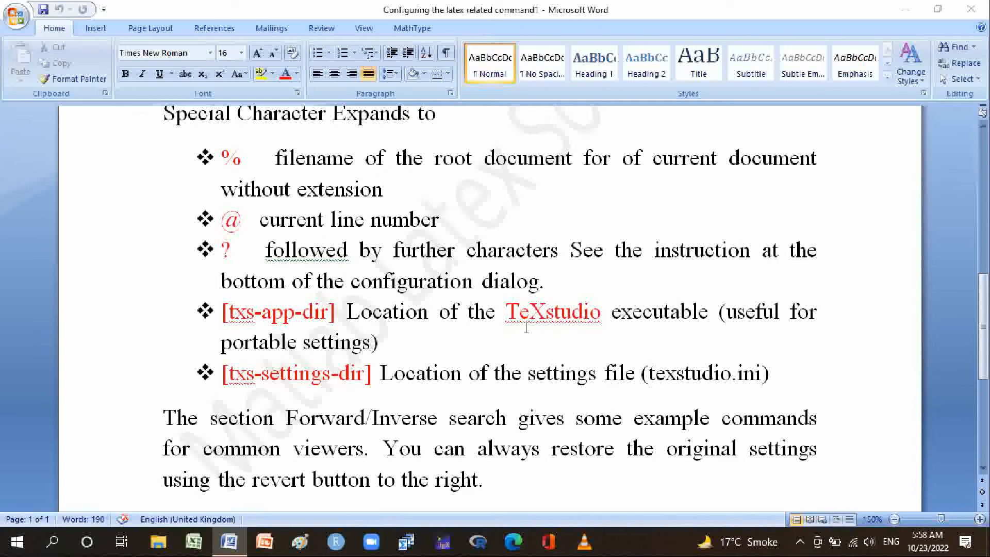
pyautogui.click(163, 479)
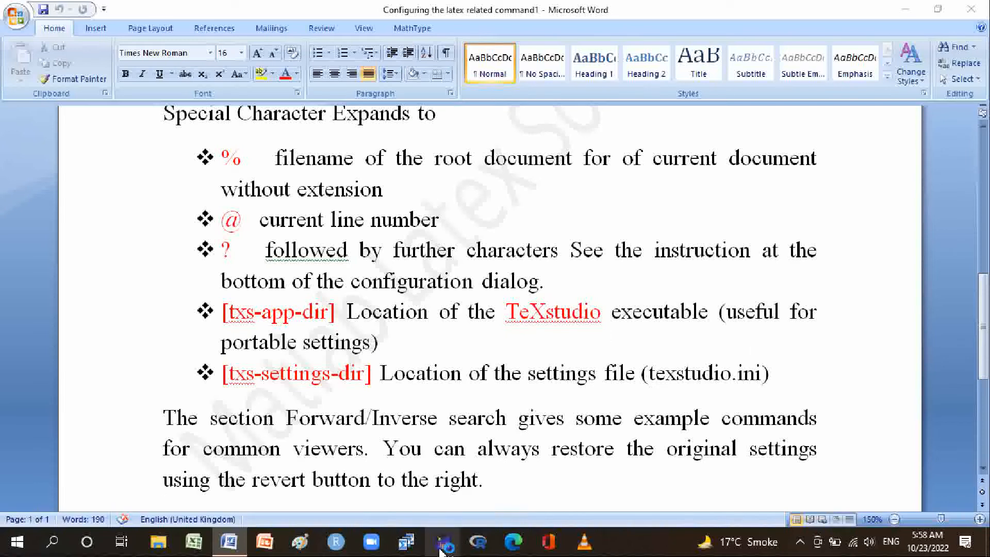
# - Bring TeXstudio forward from the taskbar so main.tex shows in the editor
pyautogui.click(443, 542)
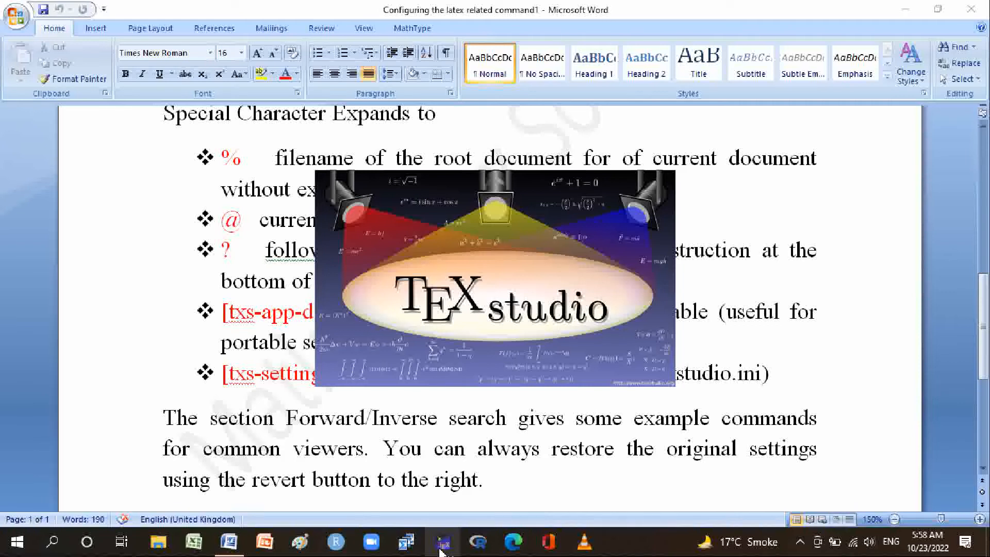
pyautogui.click(444, 542)
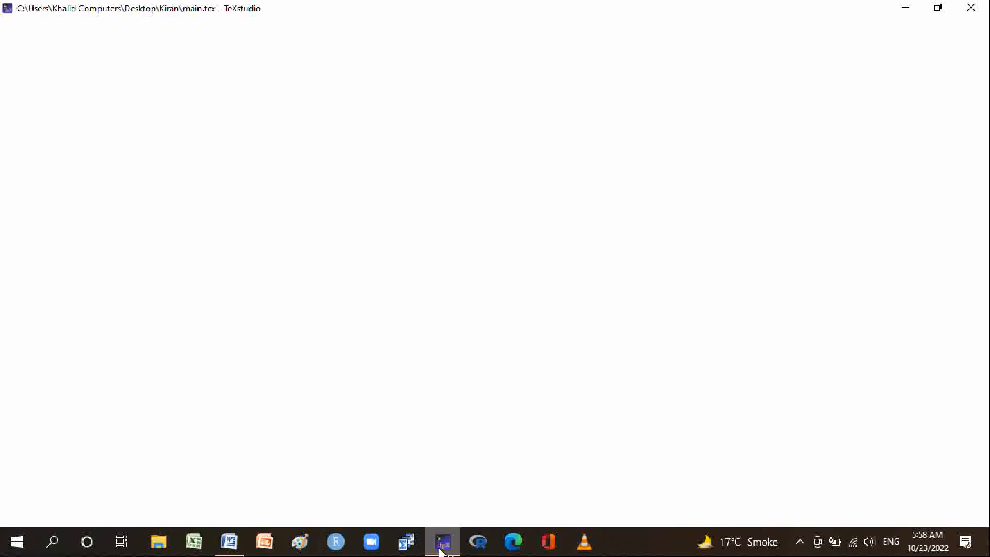
pyautogui.click(442, 542)
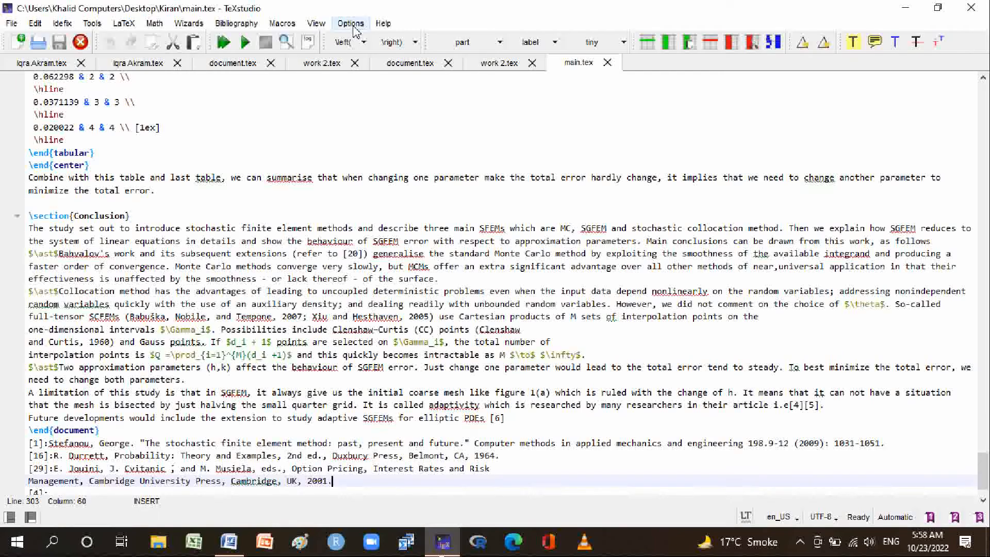
pyautogui.click(351, 24)
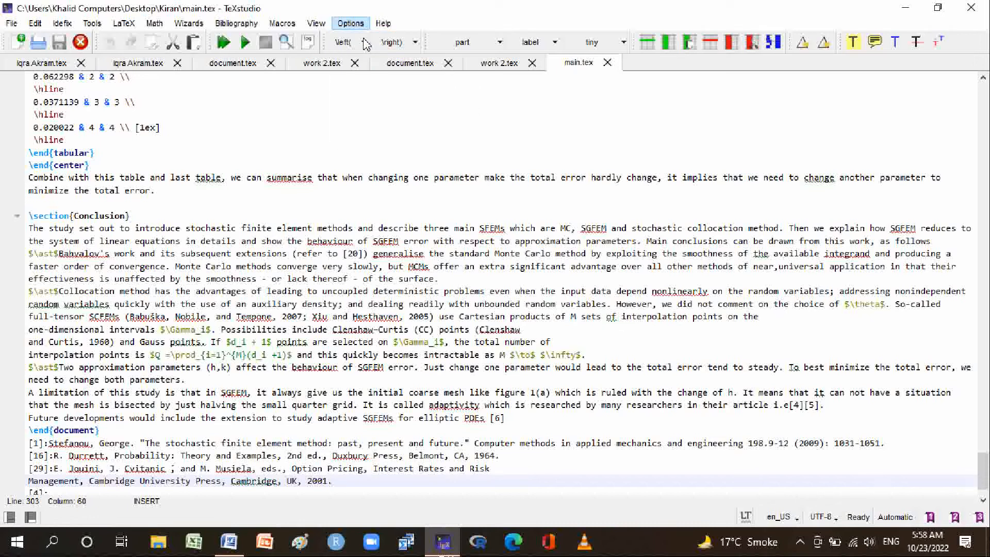
# - Bring up Configure TeXstudio on the Commands page listing the tool command lines
pyautogui.click(351, 24)
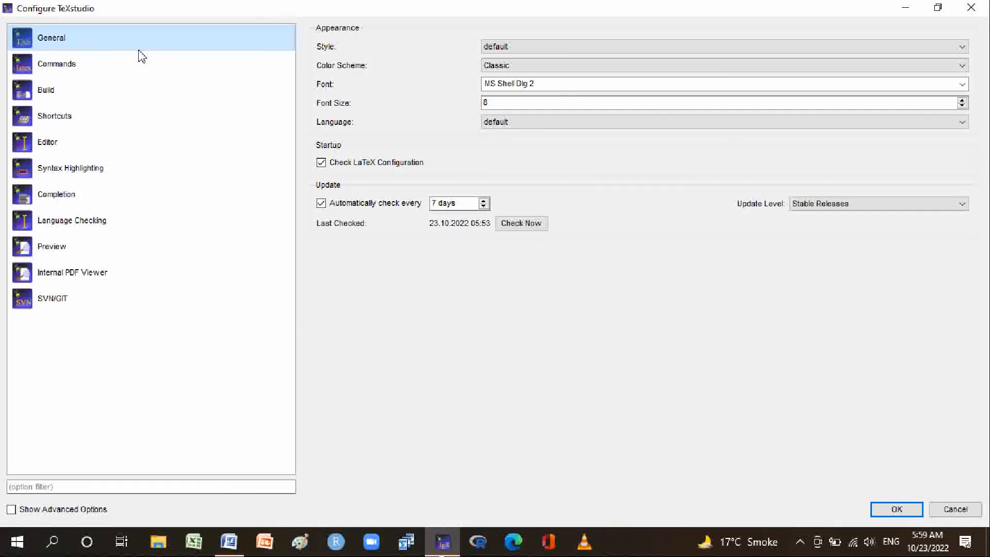
pyautogui.click(57, 63)
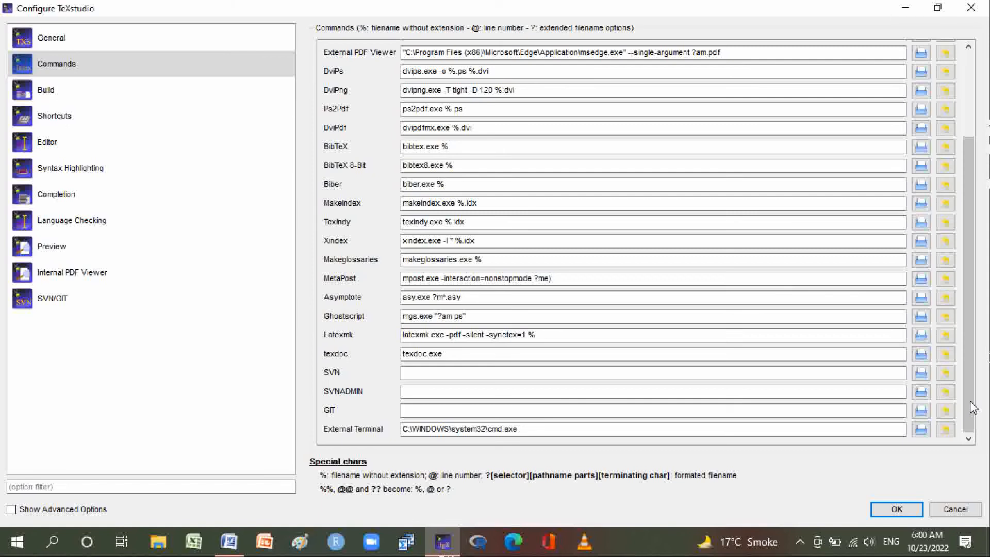
pyautogui.moveTo(337, 482)
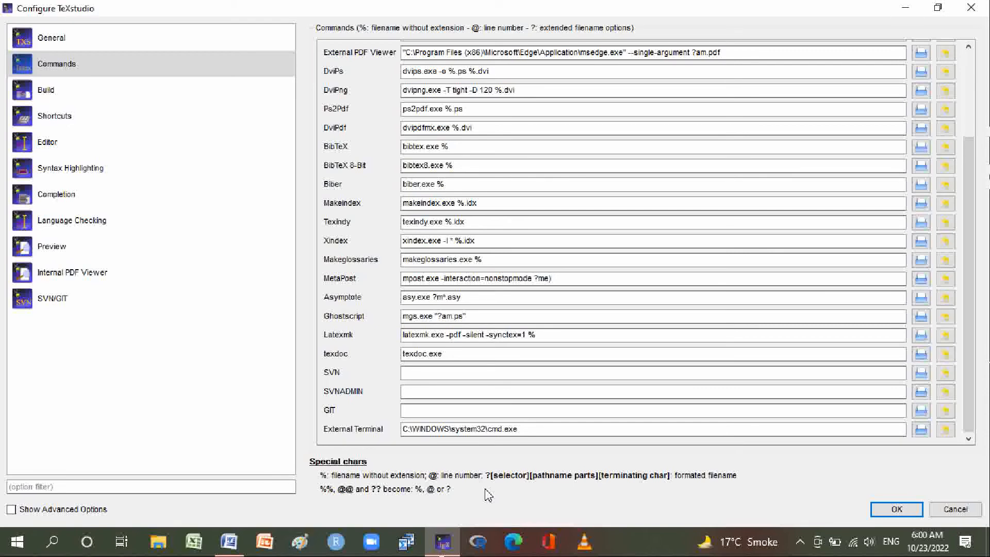
pyautogui.moveTo(385, 489)
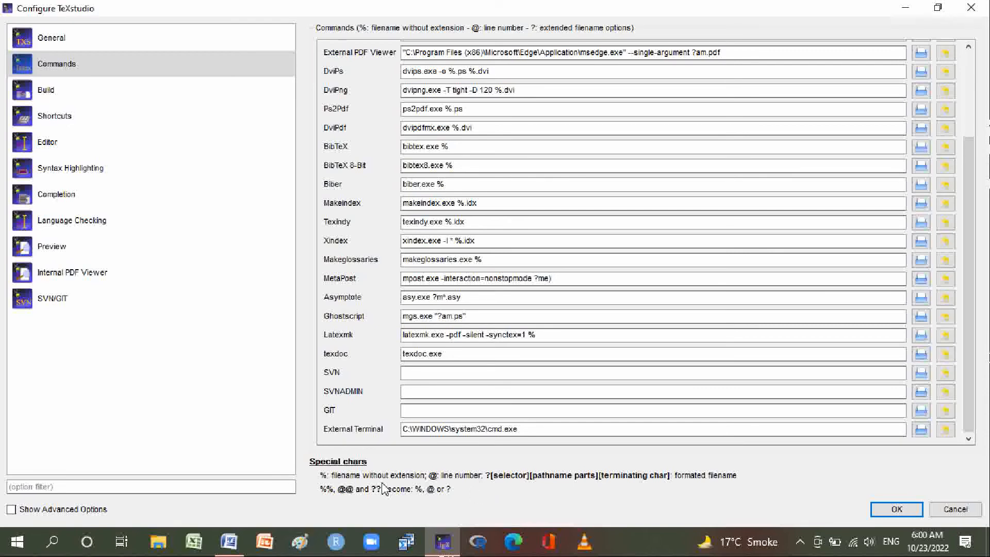
pyautogui.moveTo(463, 509)
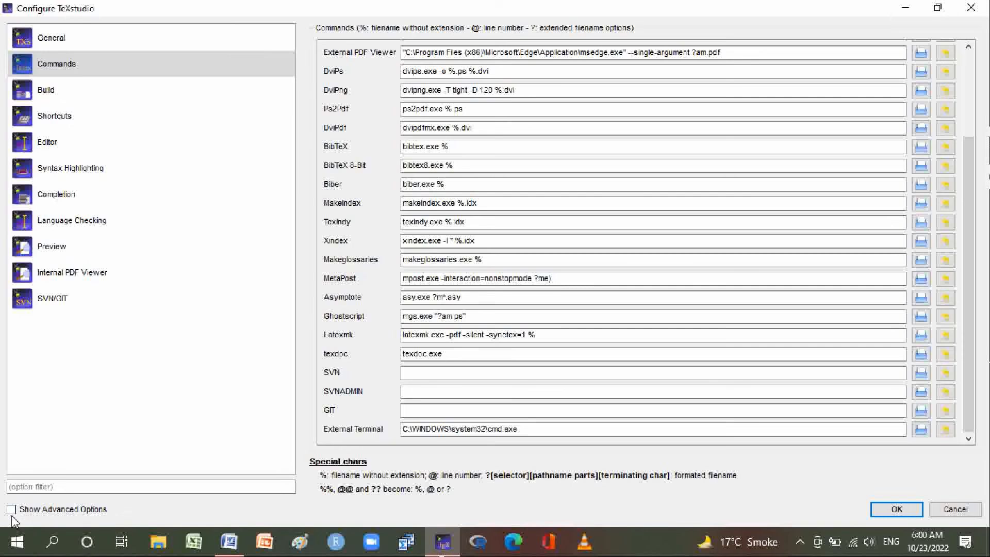
# - Enable Show Advanced Options and confirm the information notice with OK
pyautogui.click(11, 508)
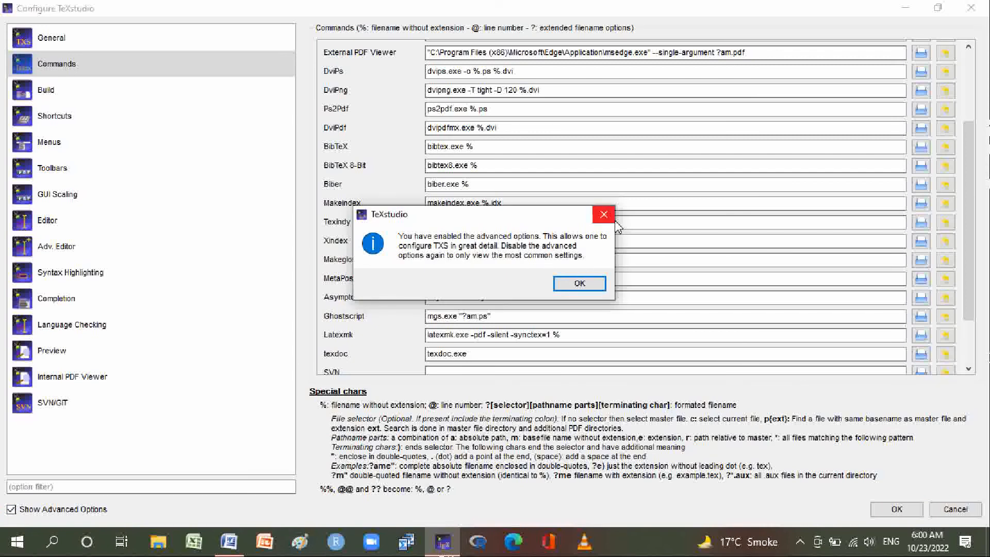
pyautogui.click(579, 283)
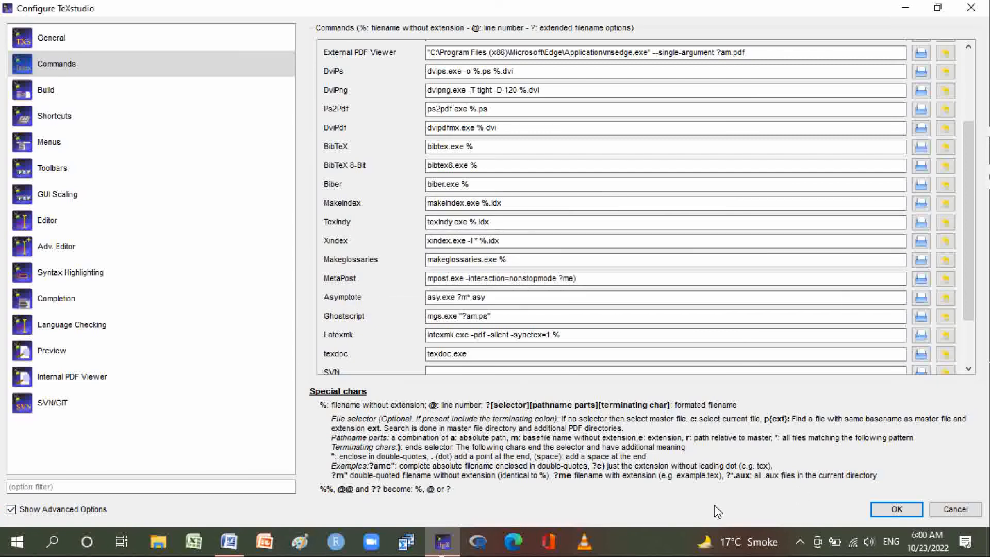